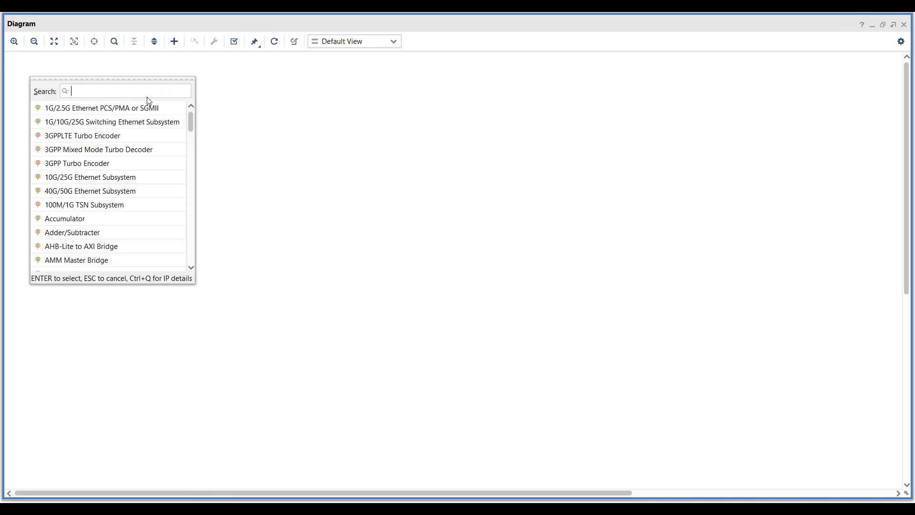
- Search the IP catalog for 'fft' and add the Fast Fourier Transform block
type("fft")
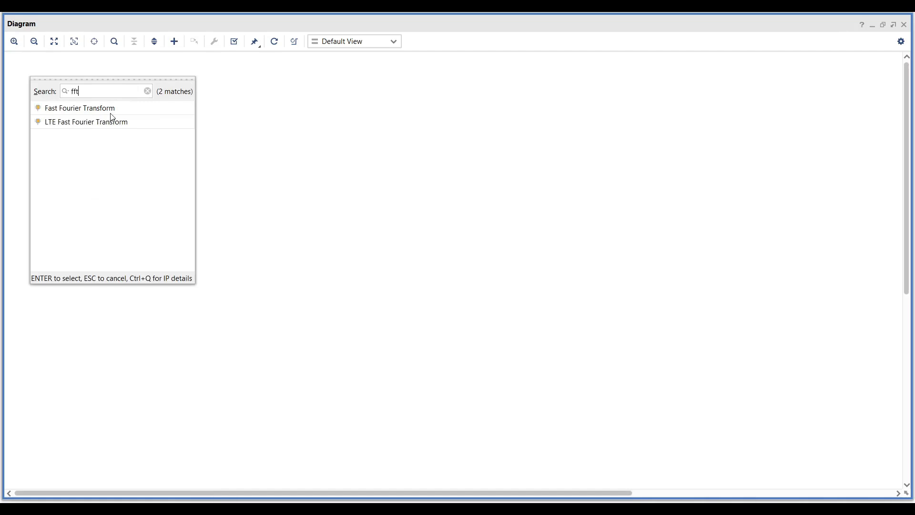
double_click(80, 108)
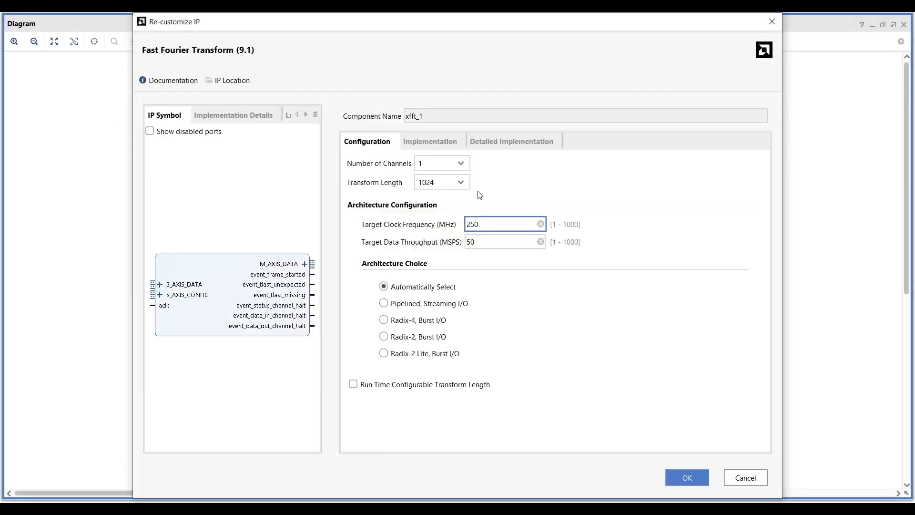
- Set FFT transform length 8192, target clock 100 MHz and throughput 100 MSPS
left_click(460, 182)
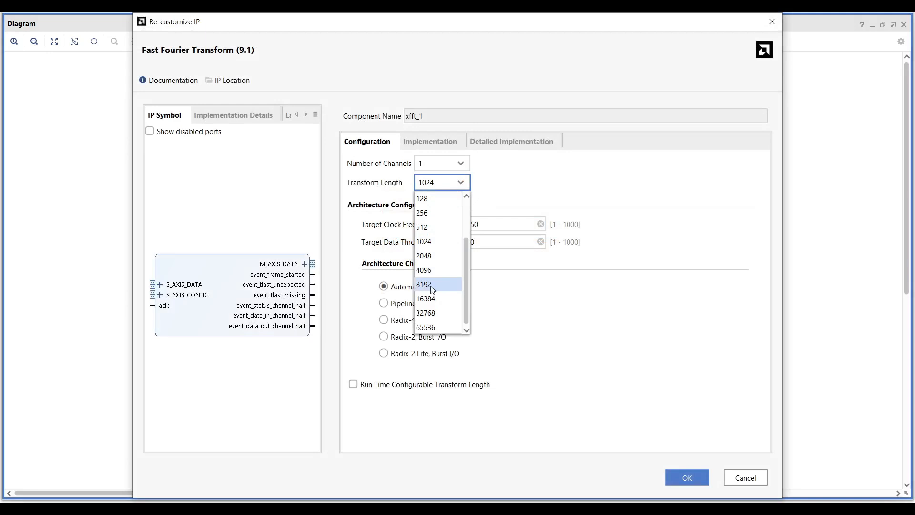
mouse_move(437, 290)
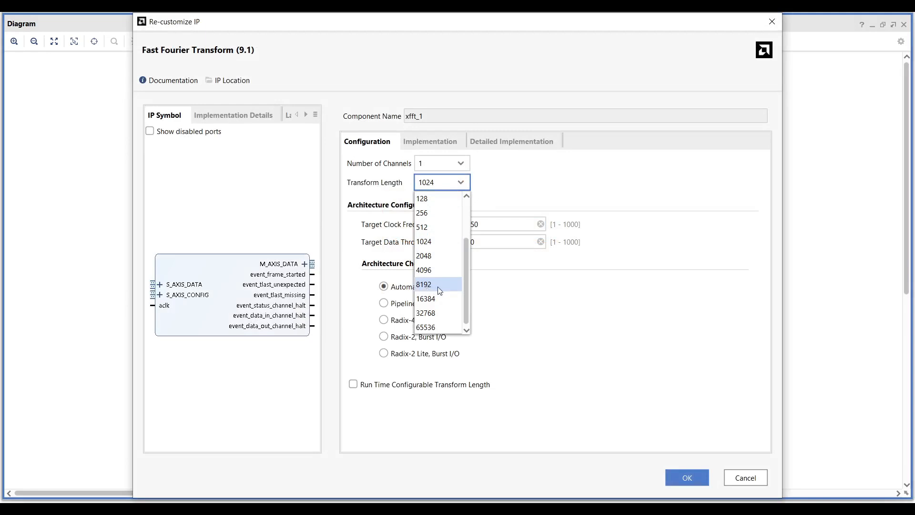
left_click(424, 285)
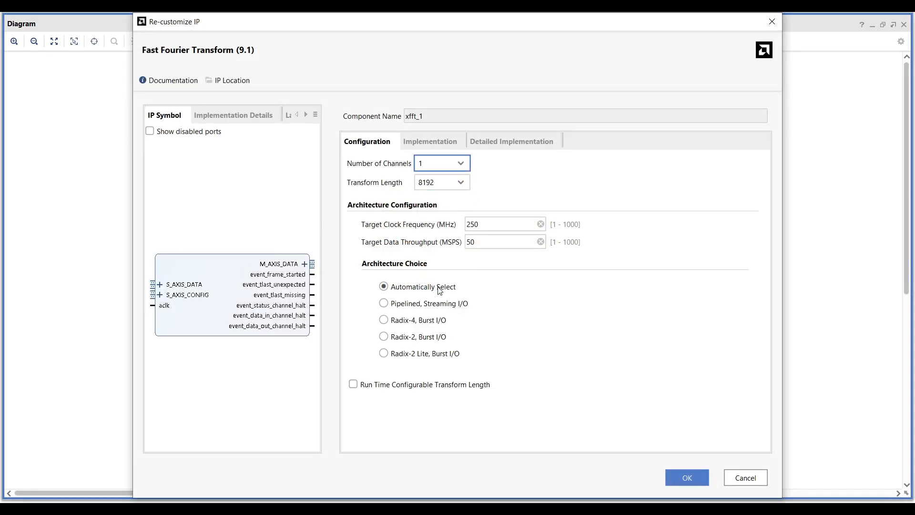
left_click(501, 224)
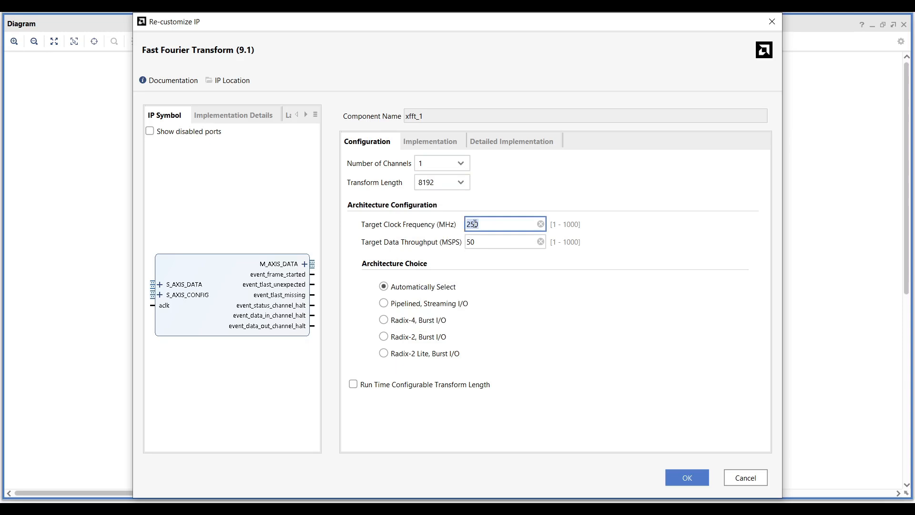
type("100")
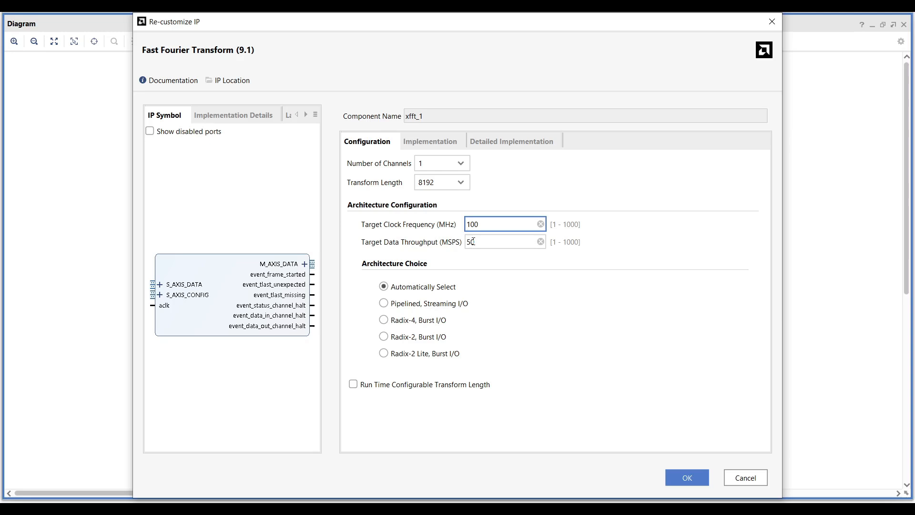
type("1")
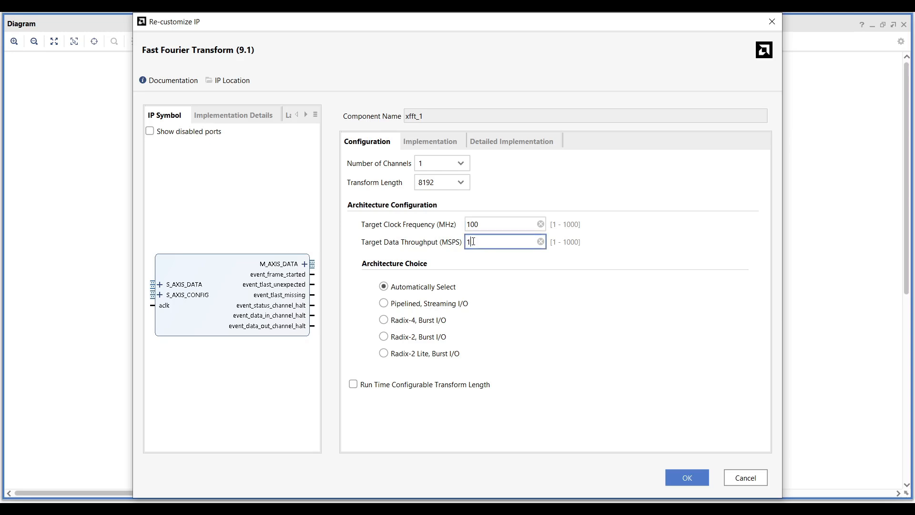
type("00")
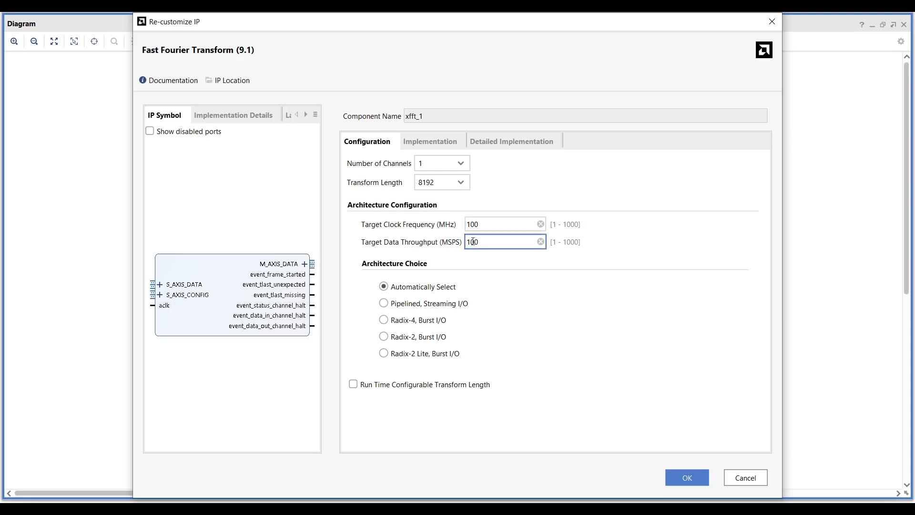
left_click(430, 140)
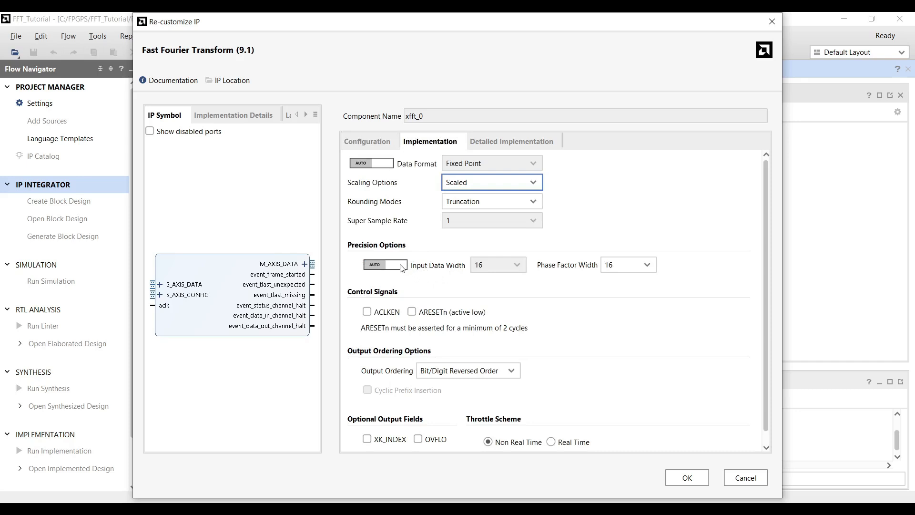
- Make FFT input width and data format manual, keep Fixed Point, choose Natural Order output
left_click(385, 264)
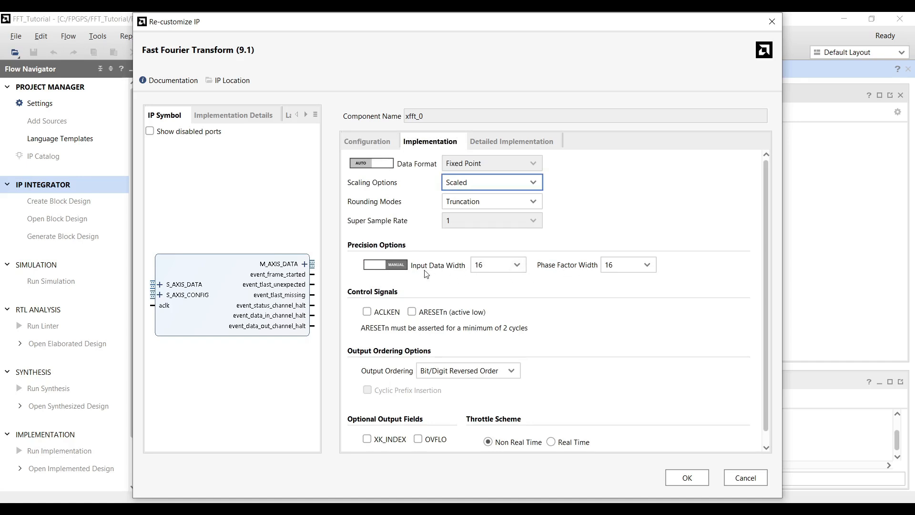
mouse_move(562, 270)
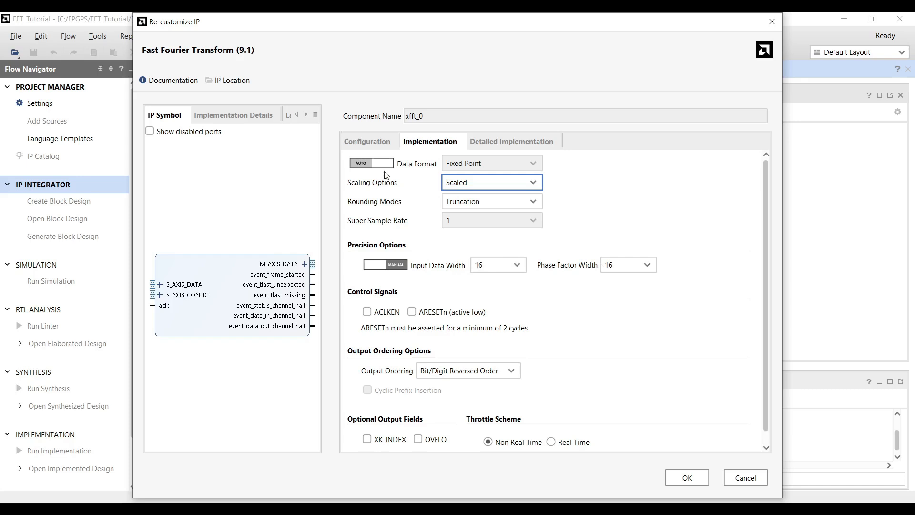
left_click(532, 163)
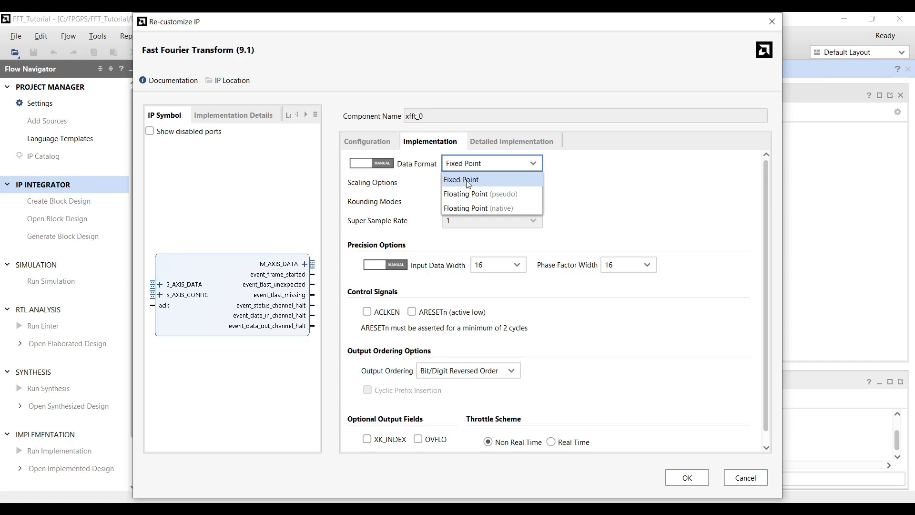
left_click(460, 180)
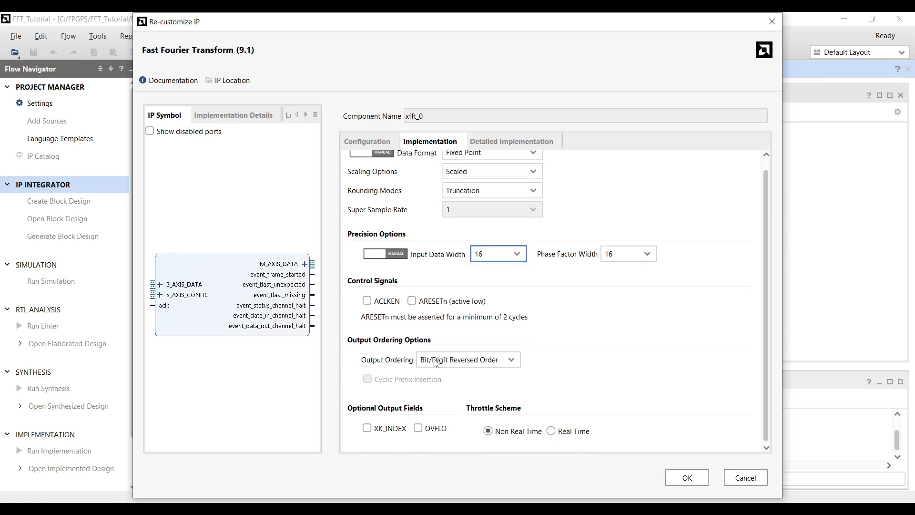
left_click(467, 359)
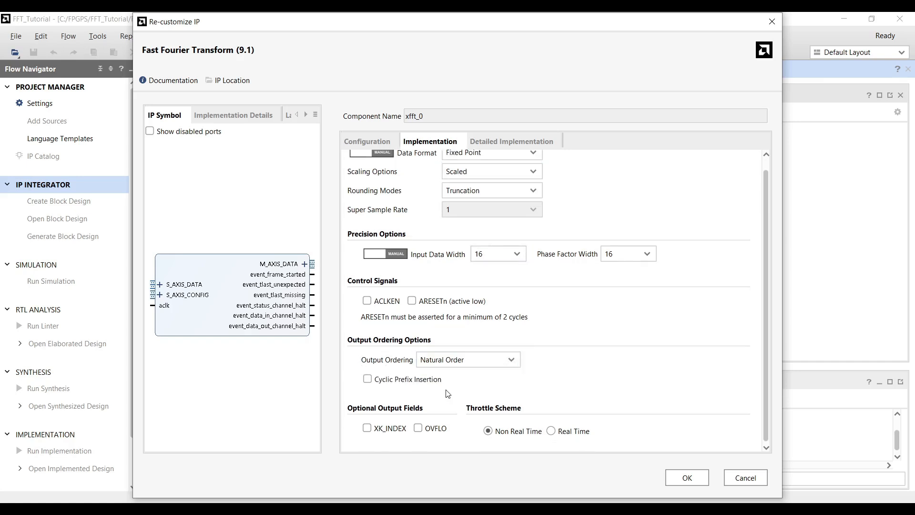
left_click(686, 477)
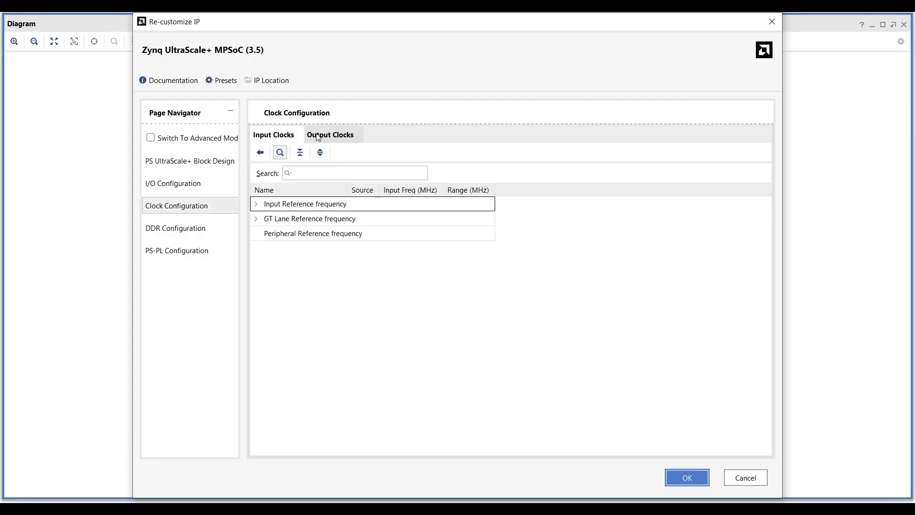
- Check the Zynq PL0 fabric clock is enabled at 100 MHz under Output Clocks
left_click(330, 134)
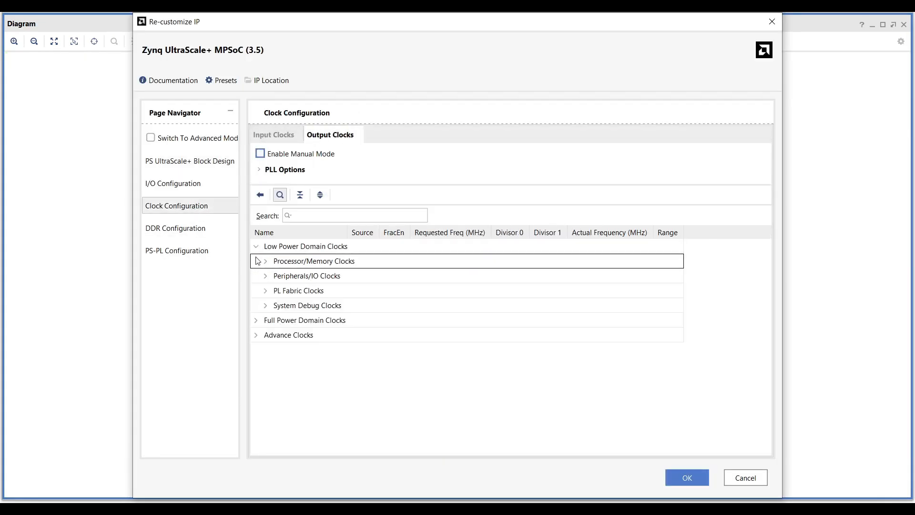
left_click(265, 291)
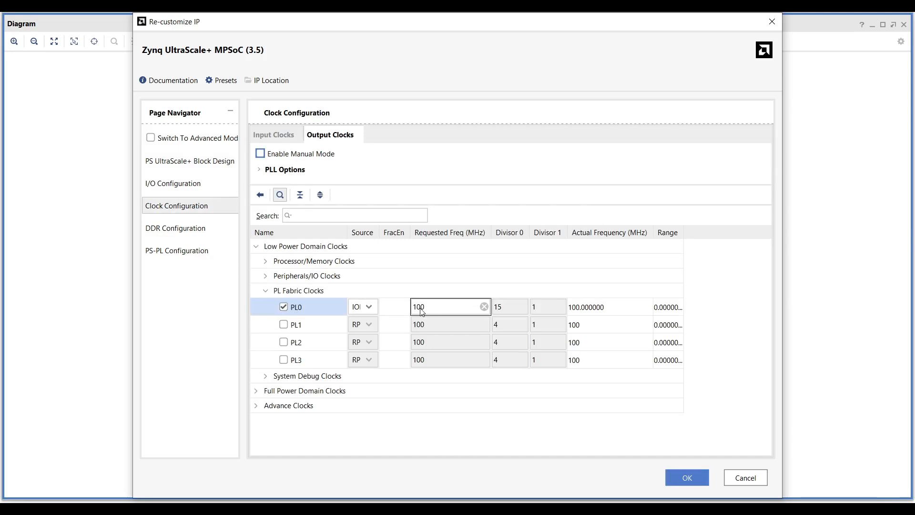
mouse_move(421, 313)
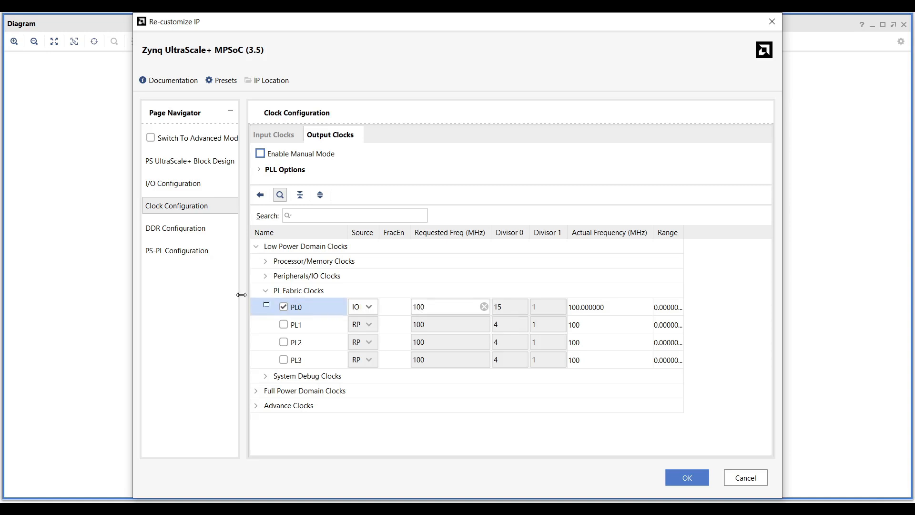
left_click(176, 250)
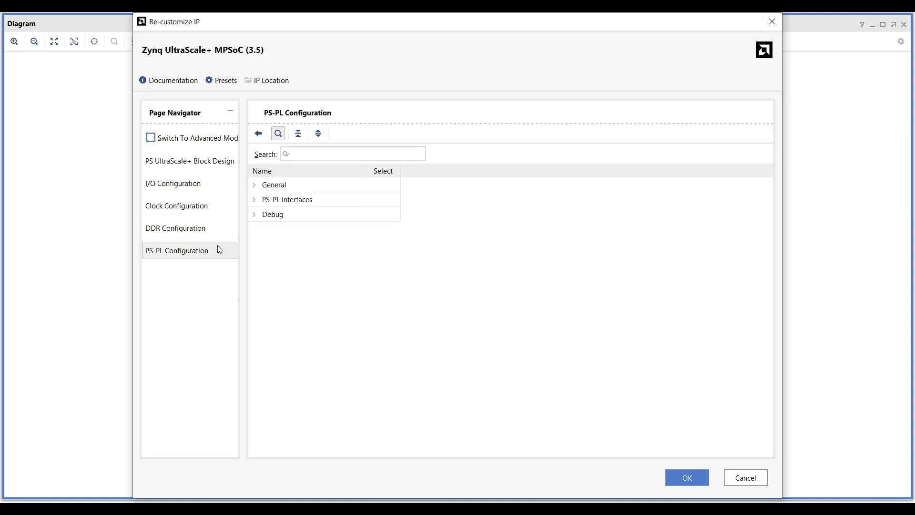
- Disable AXI HPM1 FPD master, enable AXI HPC0 FPD slave, and apply the Zynq settings
left_click(255, 200)
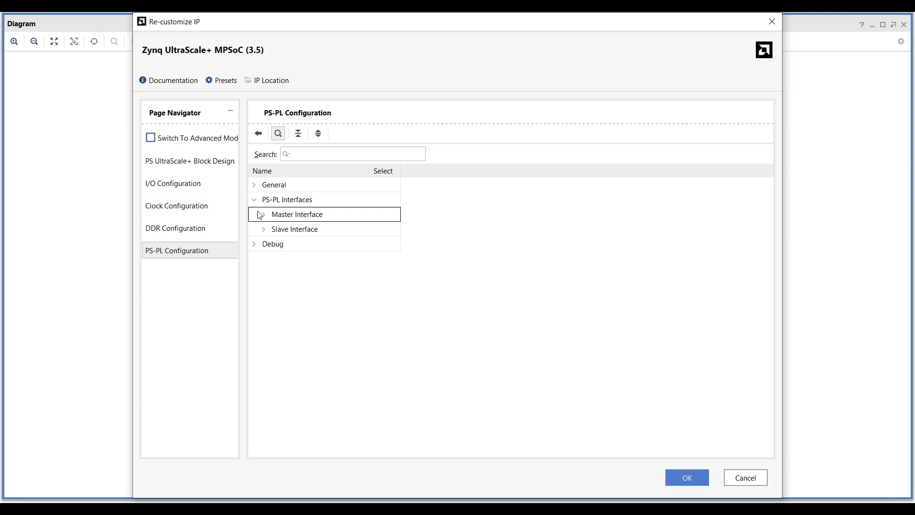
left_click(263, 214)
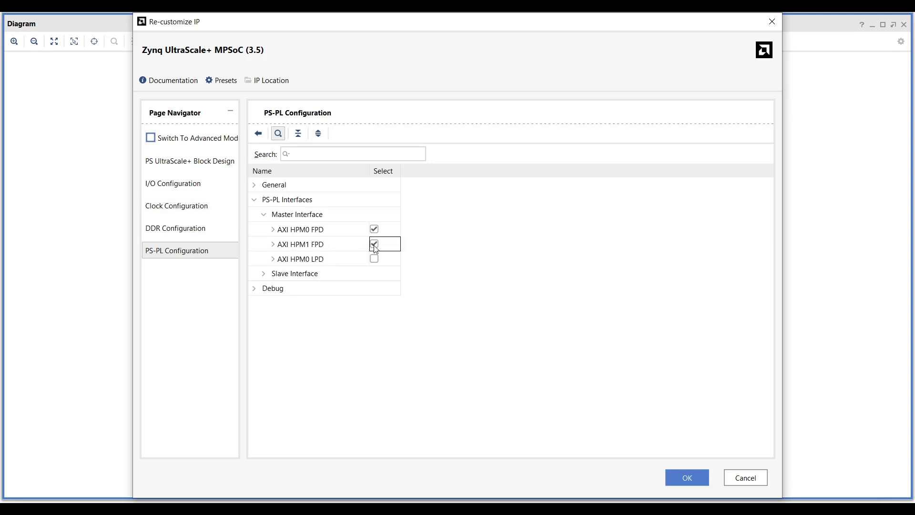
left_click(374, 244)
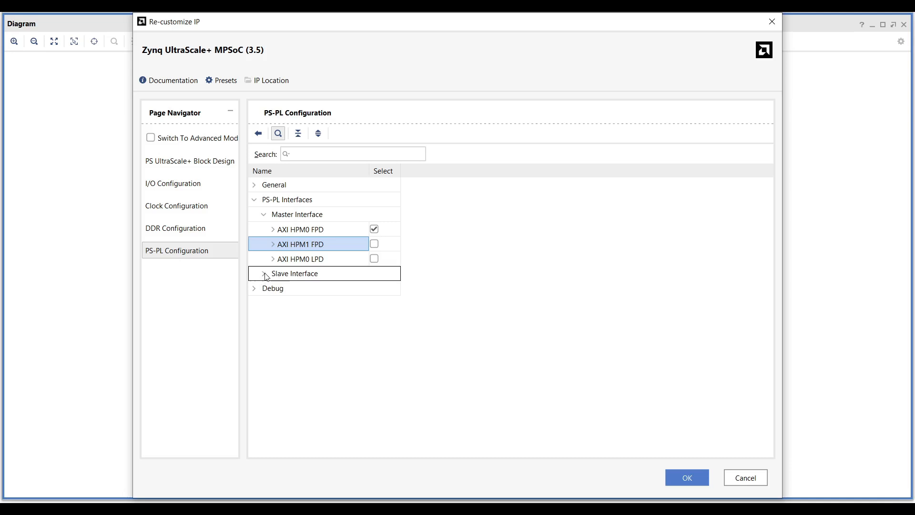
left_click(262, 273)
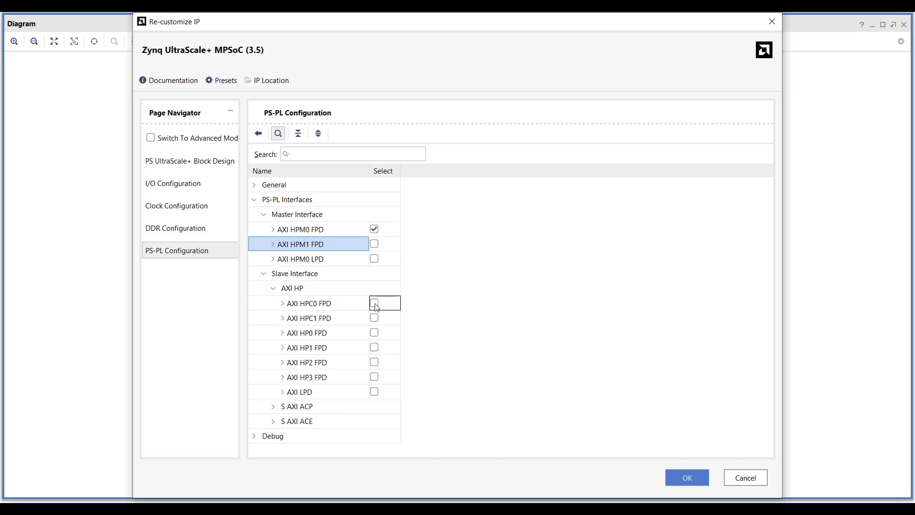
left_click(374, 302)
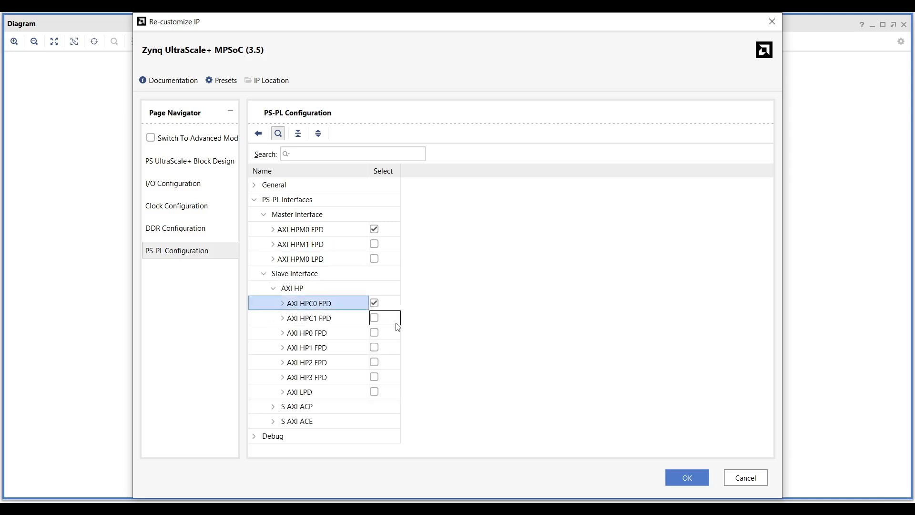
left_click(687, 477)
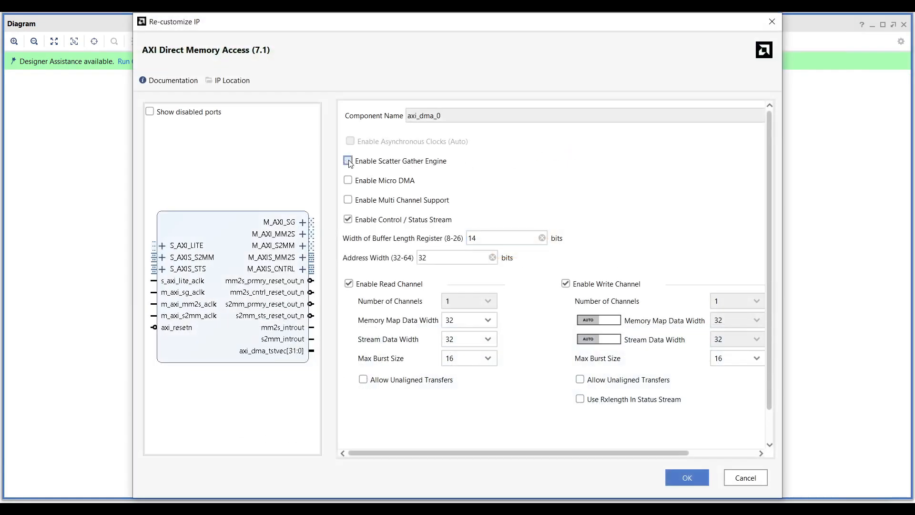
- Disable scatter gather, set buffer length width 21, and allow unaligned read/write transfers
left_click(348, 160)
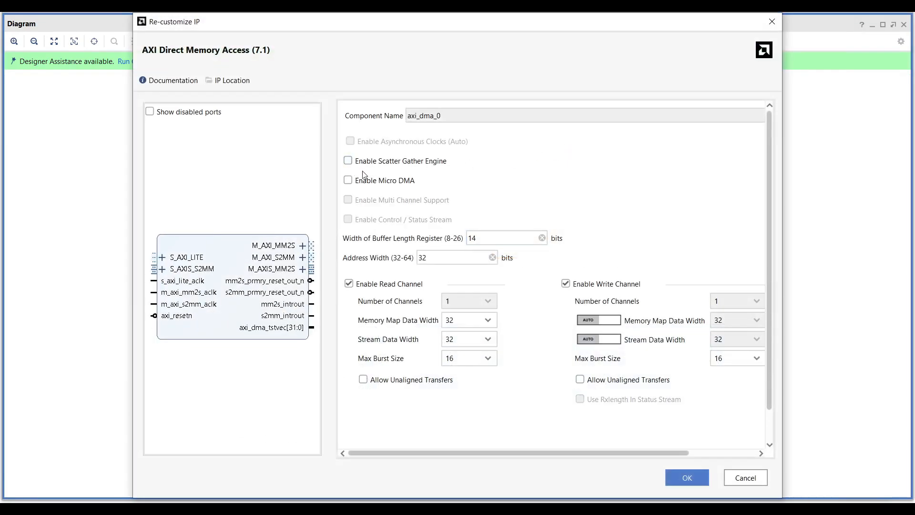
left_click(504, 238)
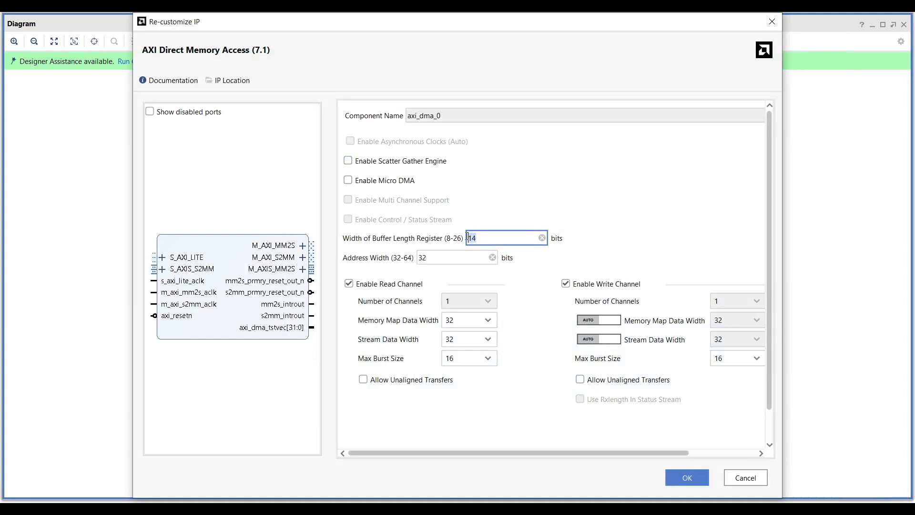
type("2")
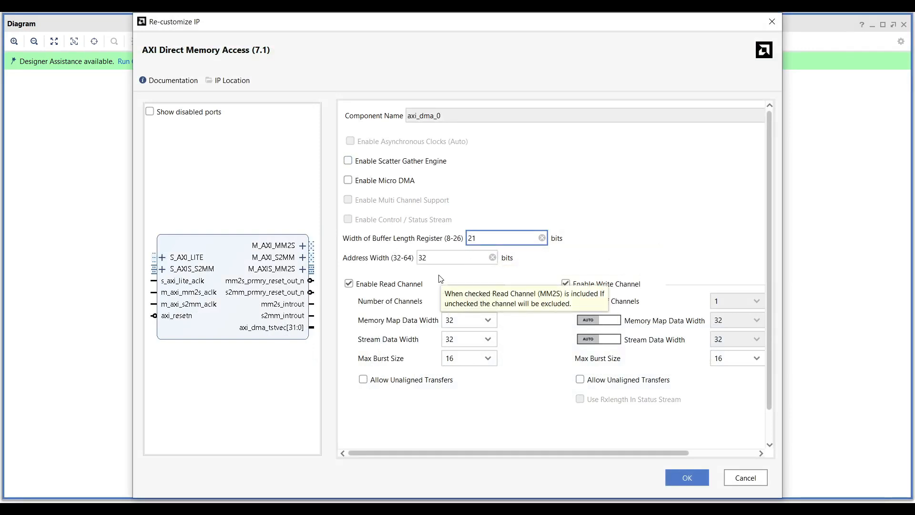
mouse_move(459, 325)
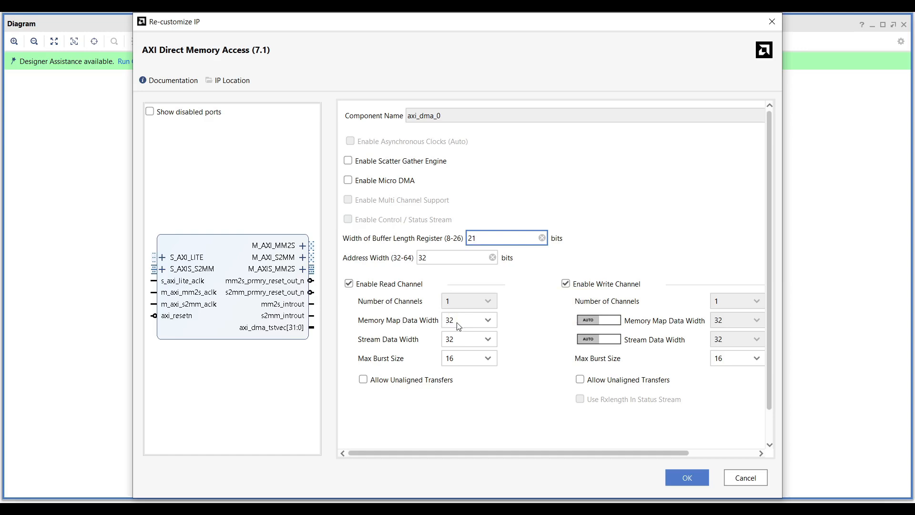
mouse_move(460, 349)
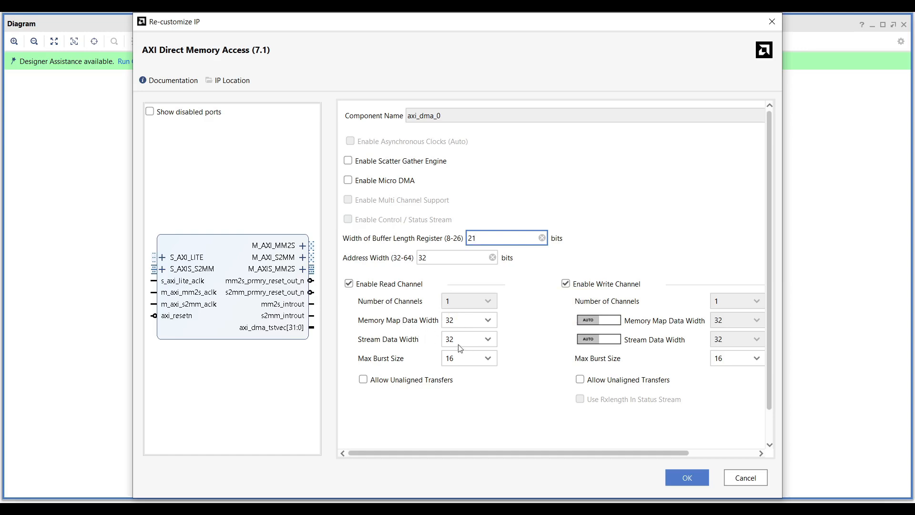
mouse_move(710, 346)
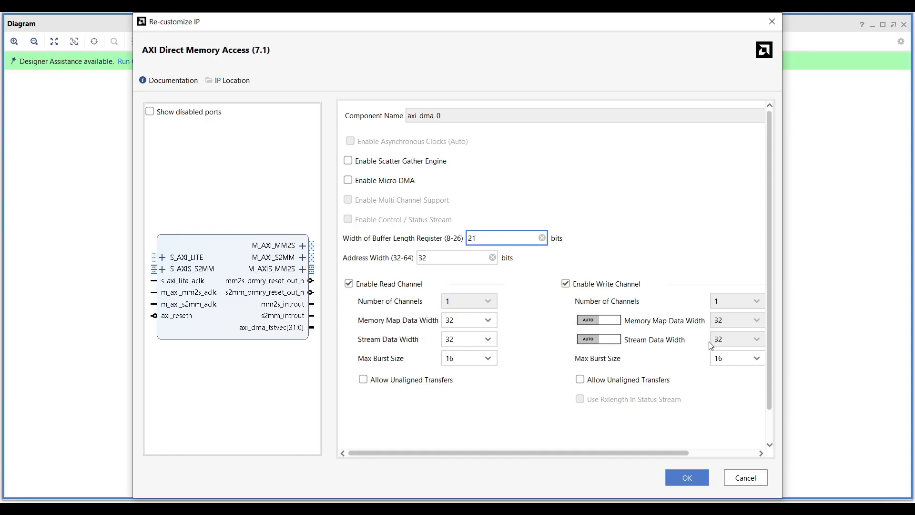
left_click(364, 380)
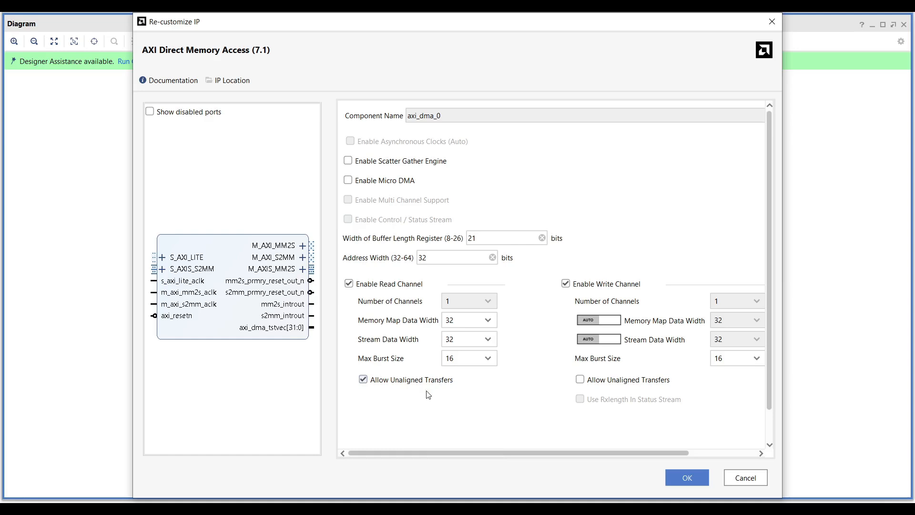
left_click(580, 379)
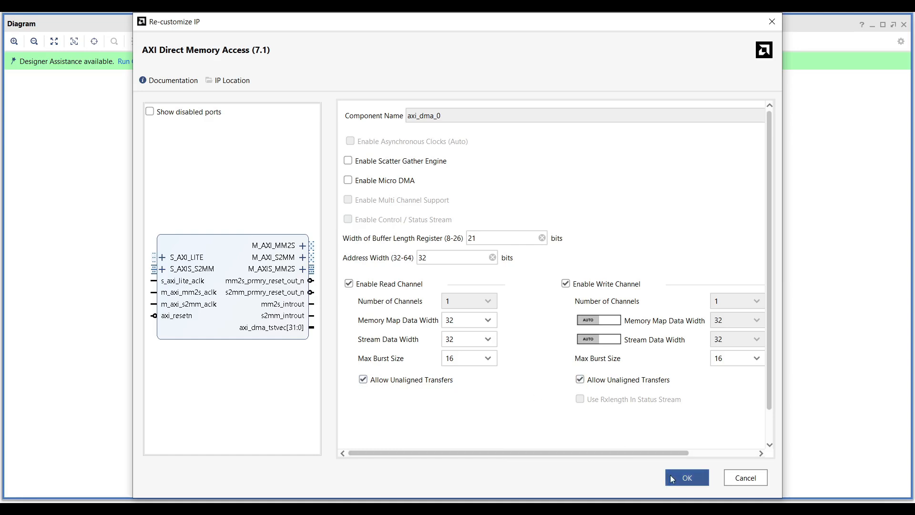
left_click(686, 477)
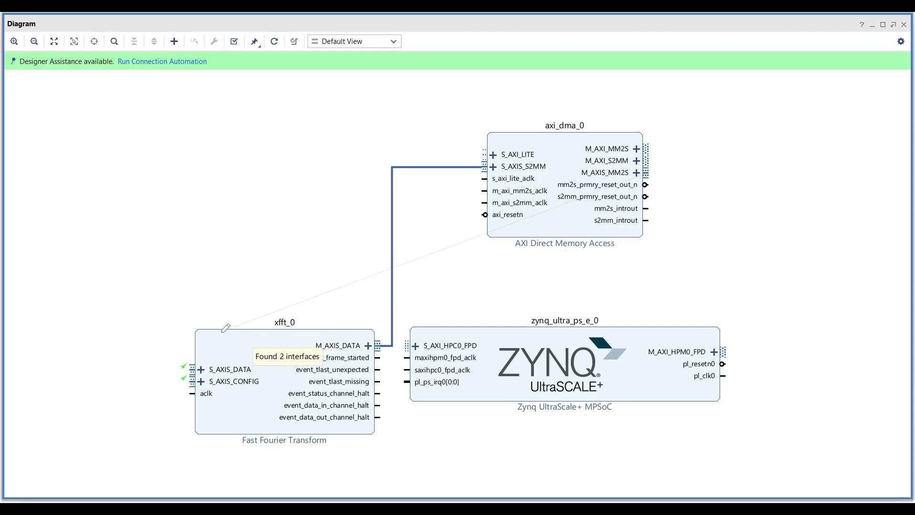
- Run Connection Automation with All Automation selected
left_click(161, 61)
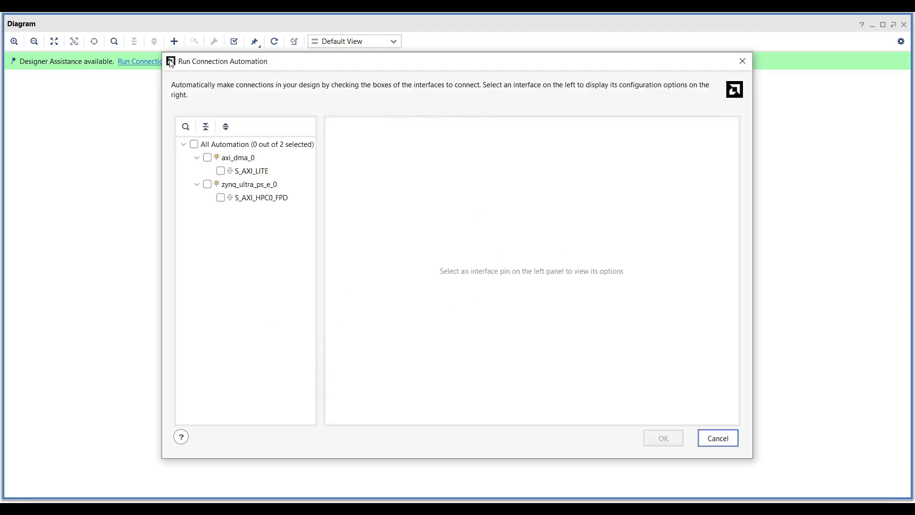
left_click(193, 144)
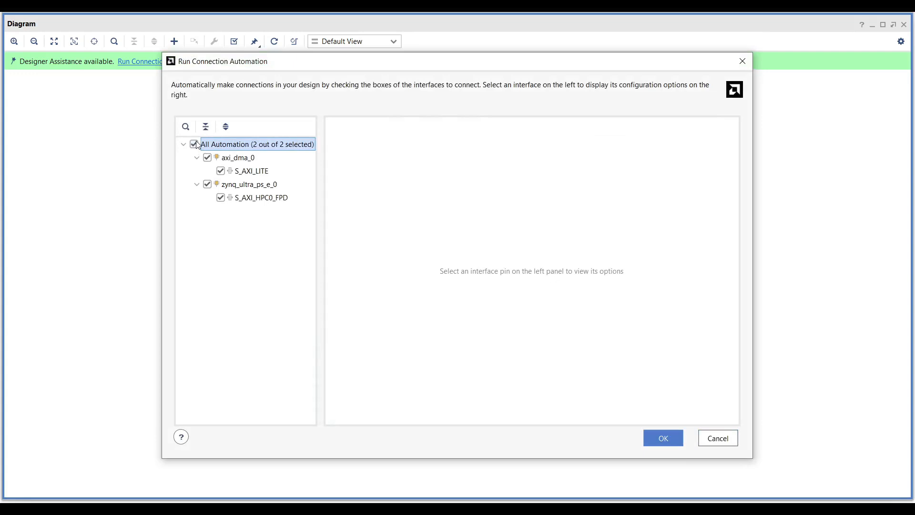
left_click(662, 437)
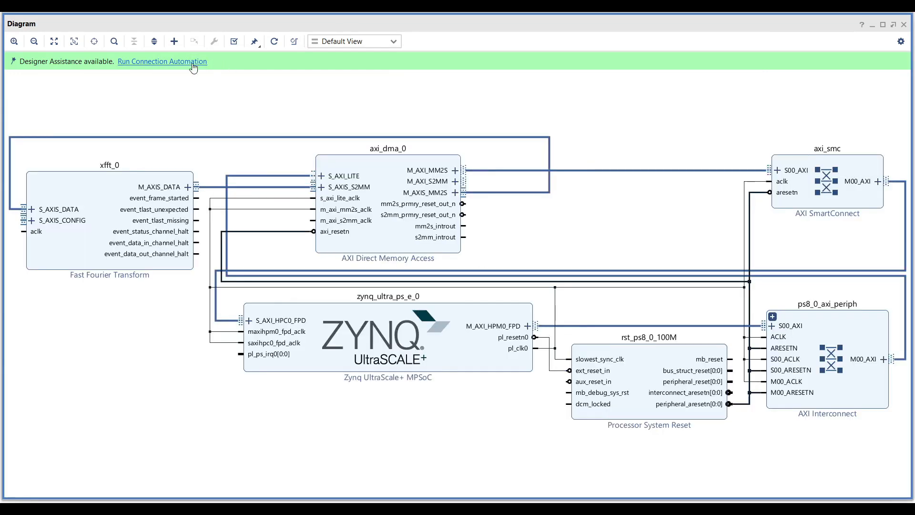
- Rerun Connection Automation, validate the design, and dismiss the critical warning
left_click(161, 61)
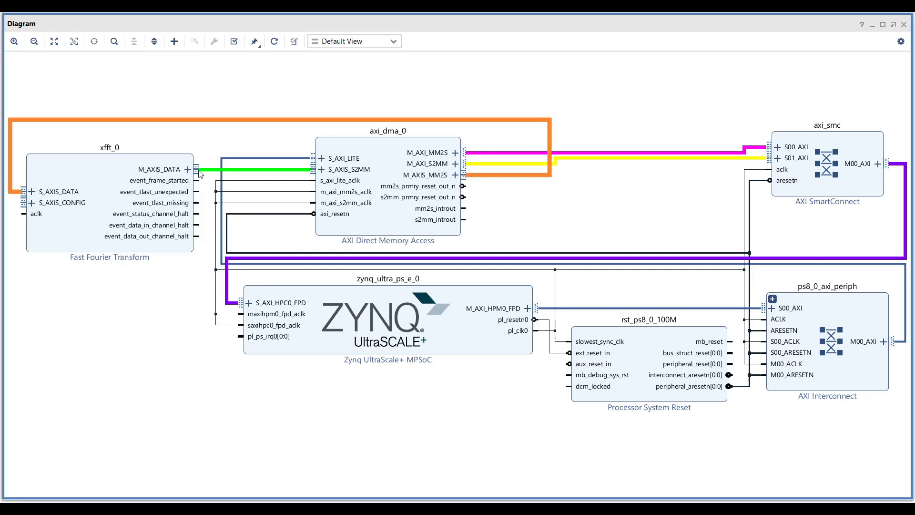
mouse_move(504, 179)
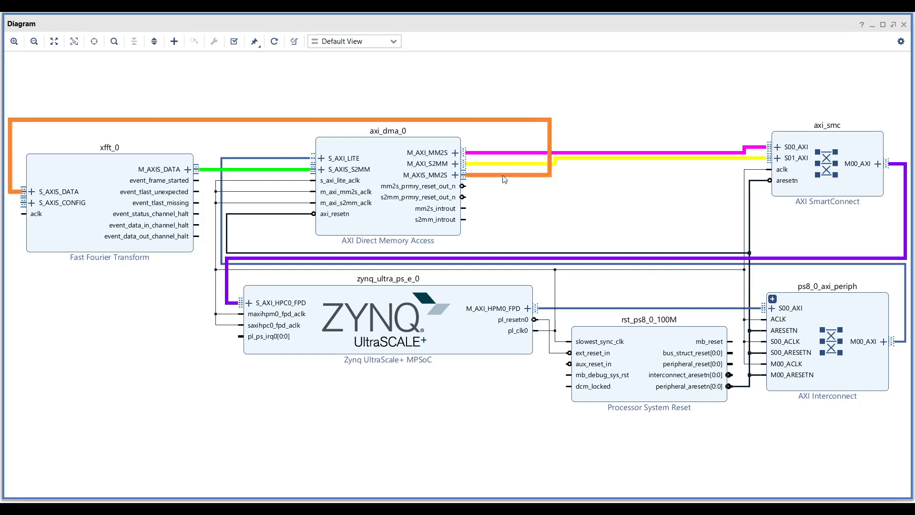
mouse_move(21, 185)
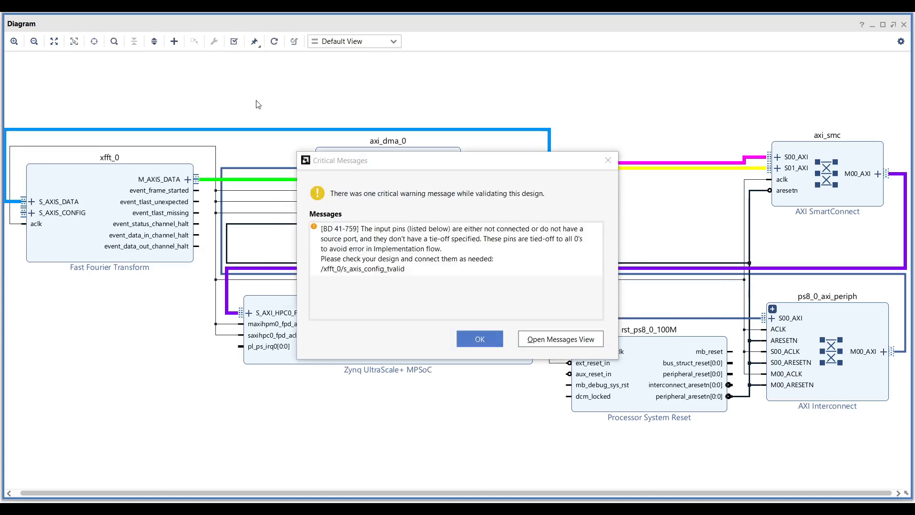
left_click(478, 339)
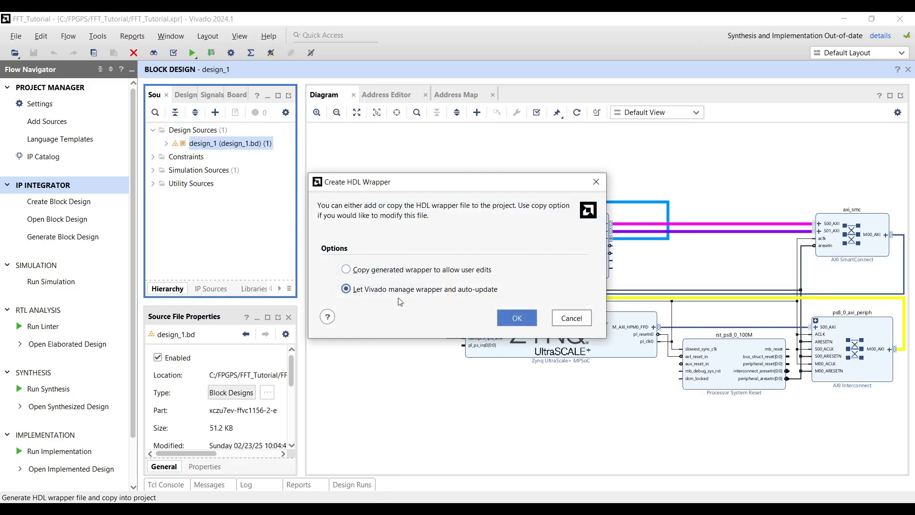
- Create a Vivado-managed HDL wrapper for design_1 and expand design_1_wrapper
left_click(515, 317)
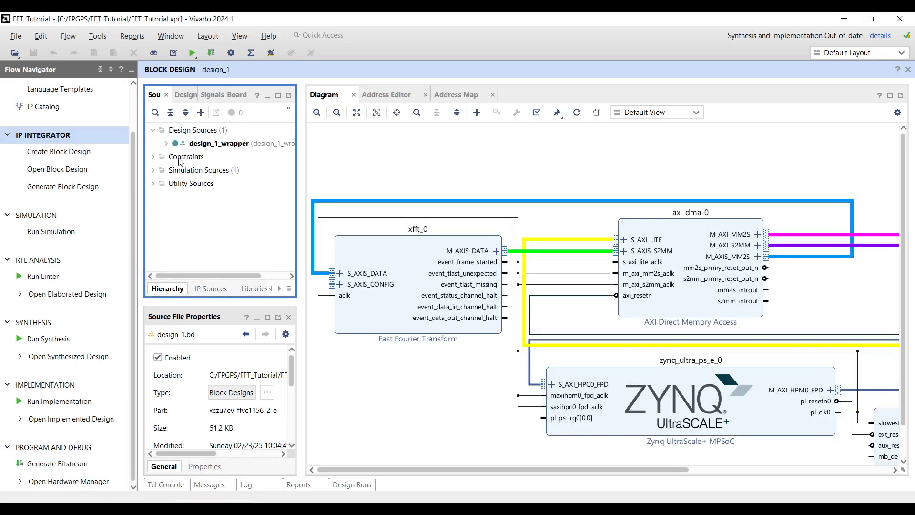
left_click(165, 143)
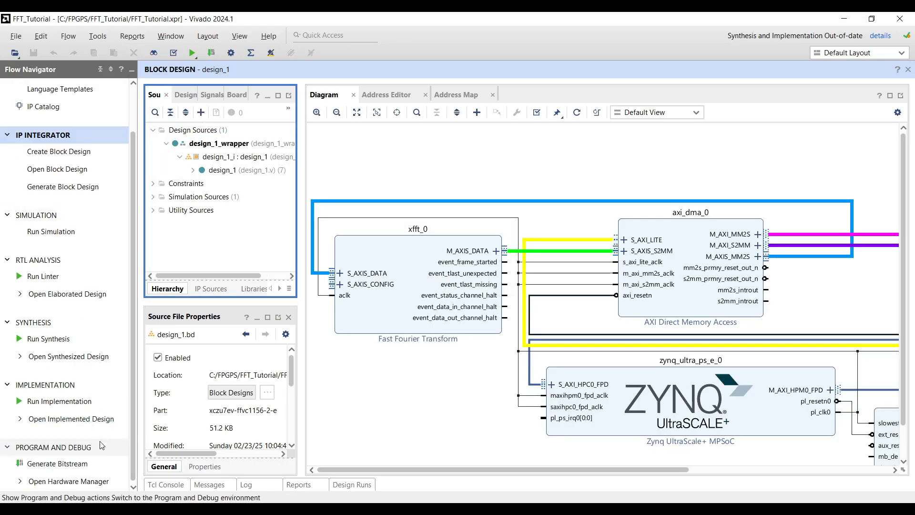
left_click(57, 463)
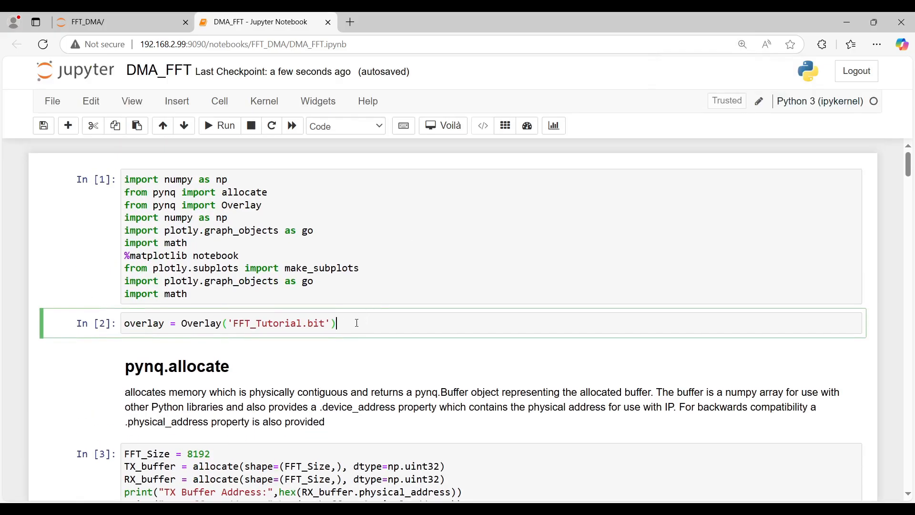
triple_click(227, 323)
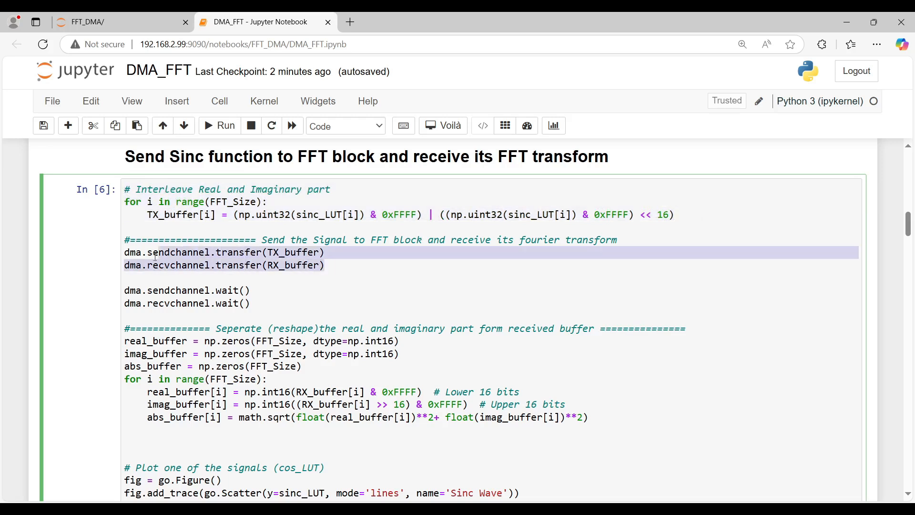
left_click(311, 253)
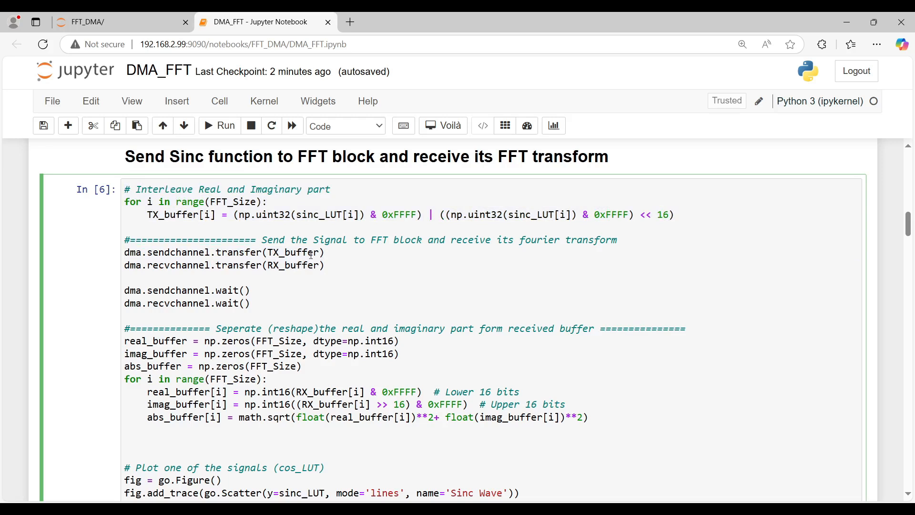
double_click(295, 265)
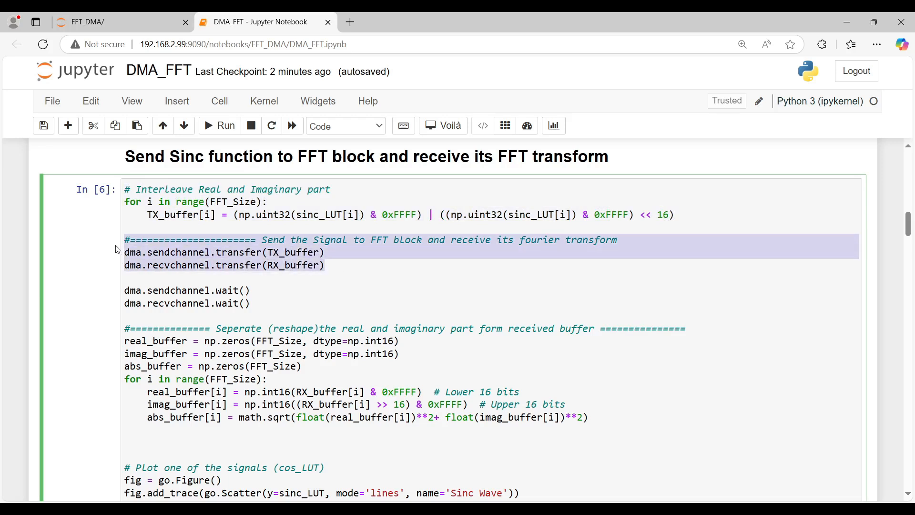
scroll("down", 3)
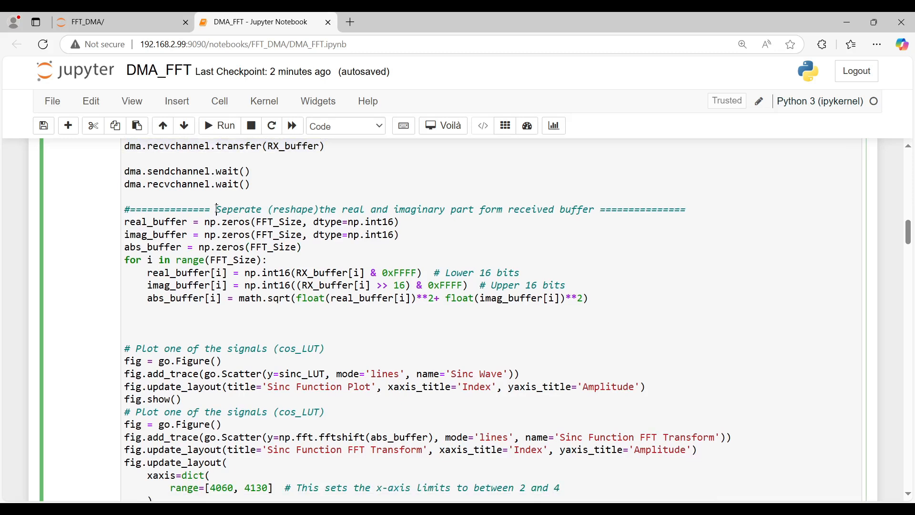
left_click_drag(216, 209, 594, 209)
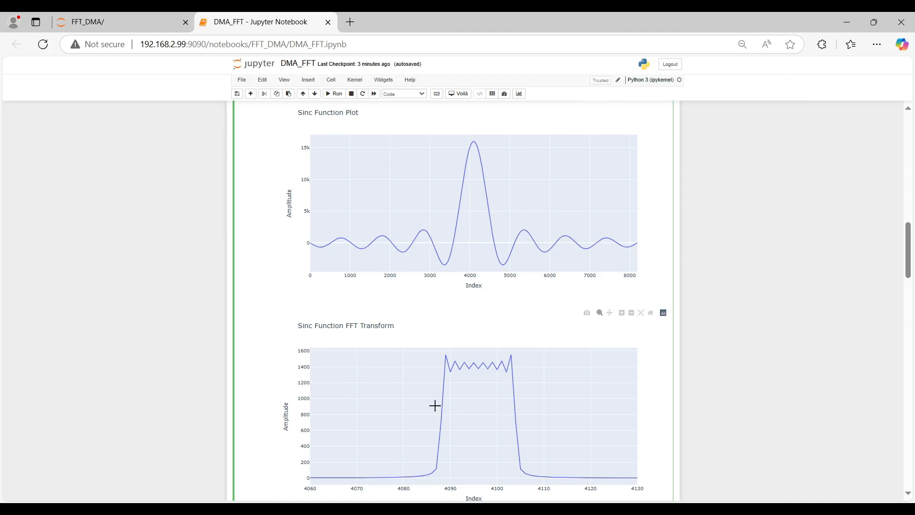
mouse_move(575, 474)
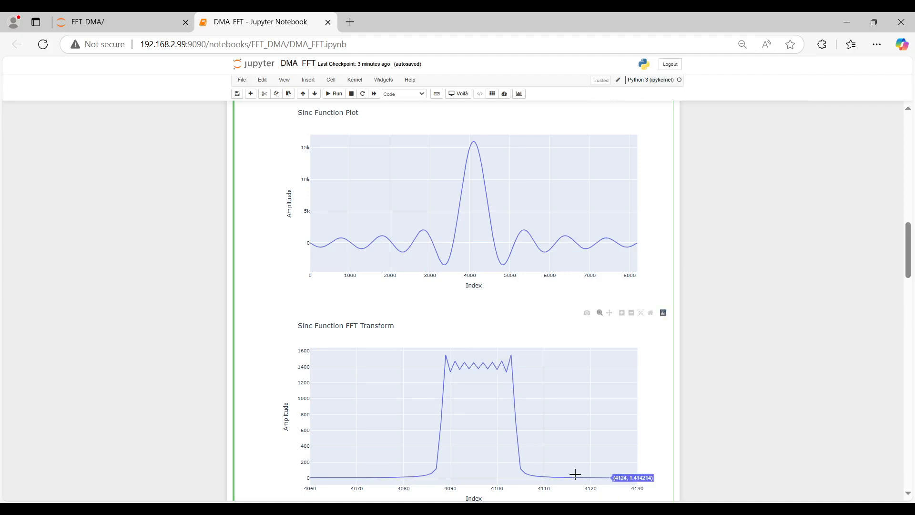
mouse_move(338, 454)
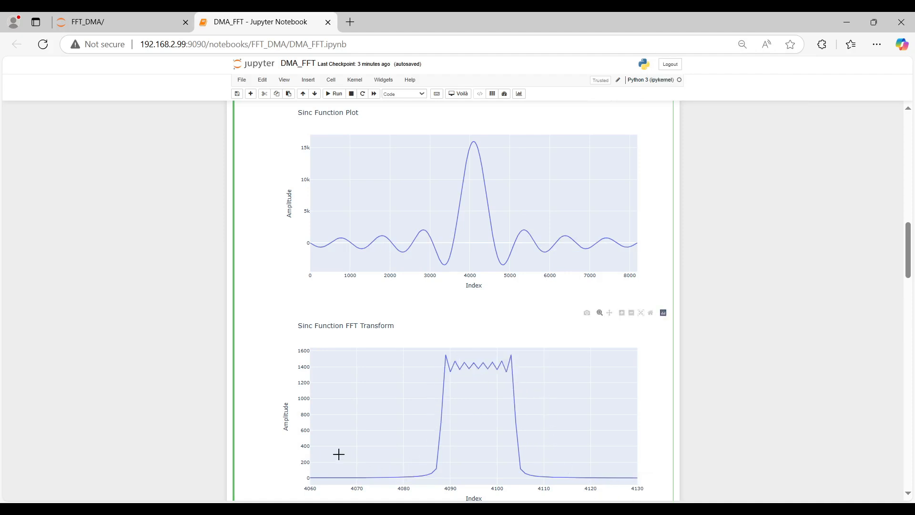
mouse_move(327, 458)
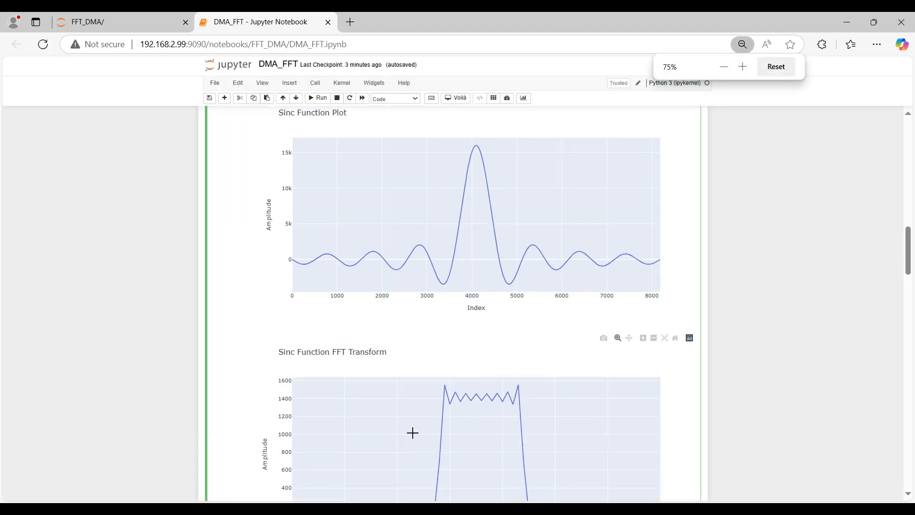
scroll("down", 3)
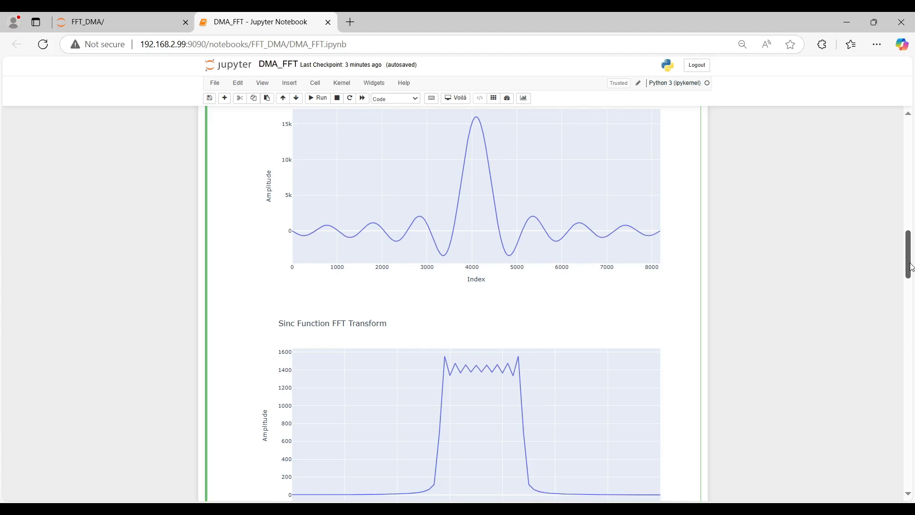
mouse_move(415, 234)
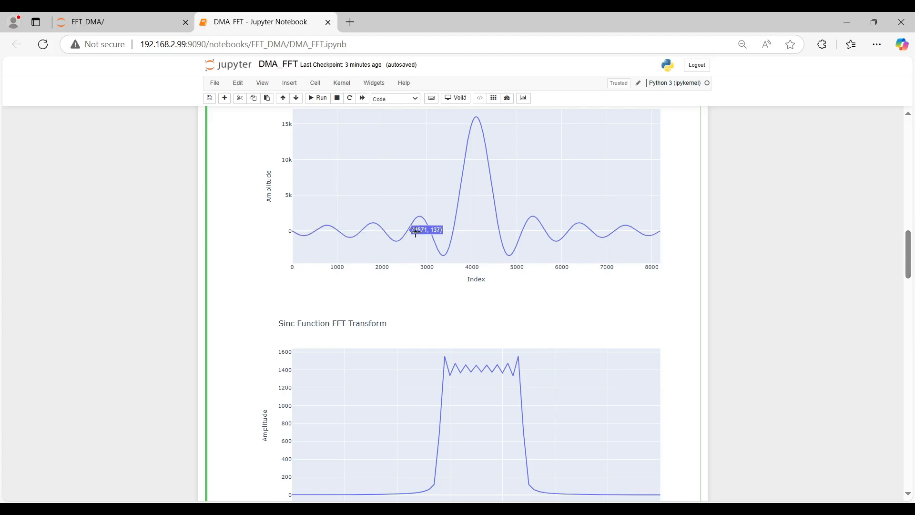
scroll("down", 3)
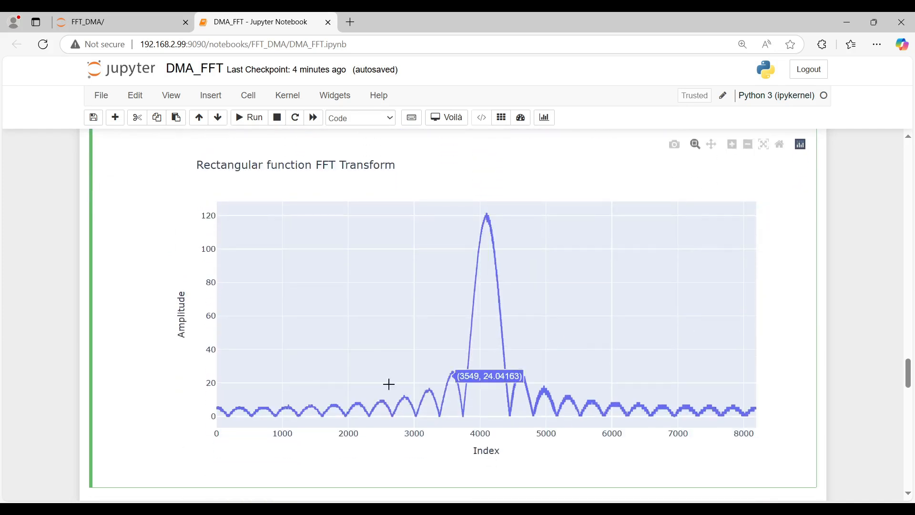
mouse_move(485, 226)
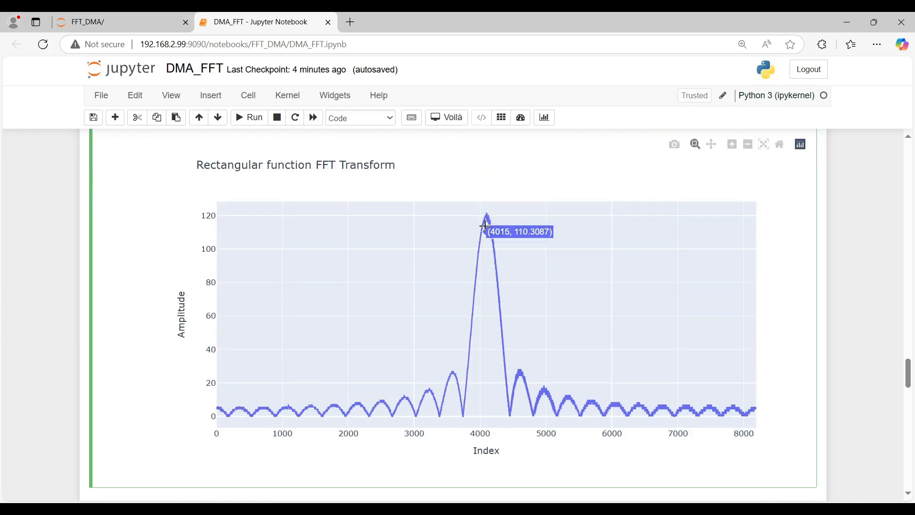
mouse_move(188, 174)
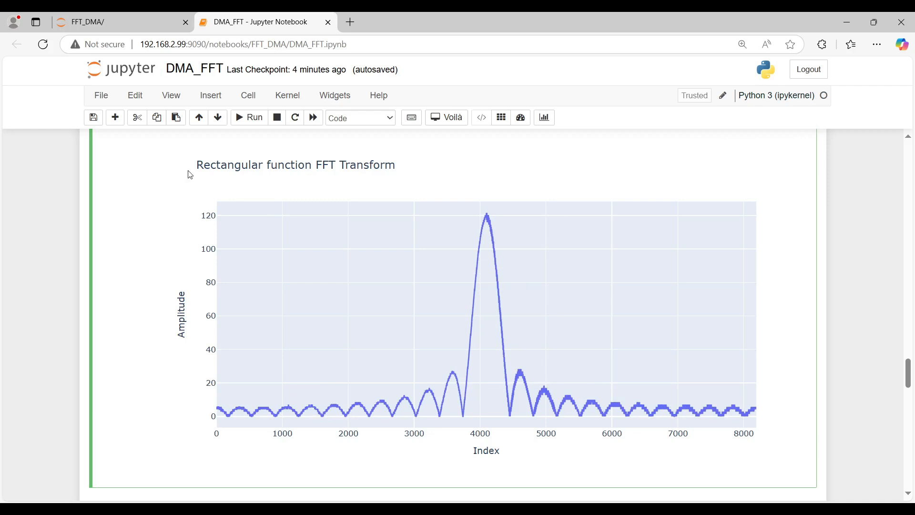
mouse_move(364, 174)
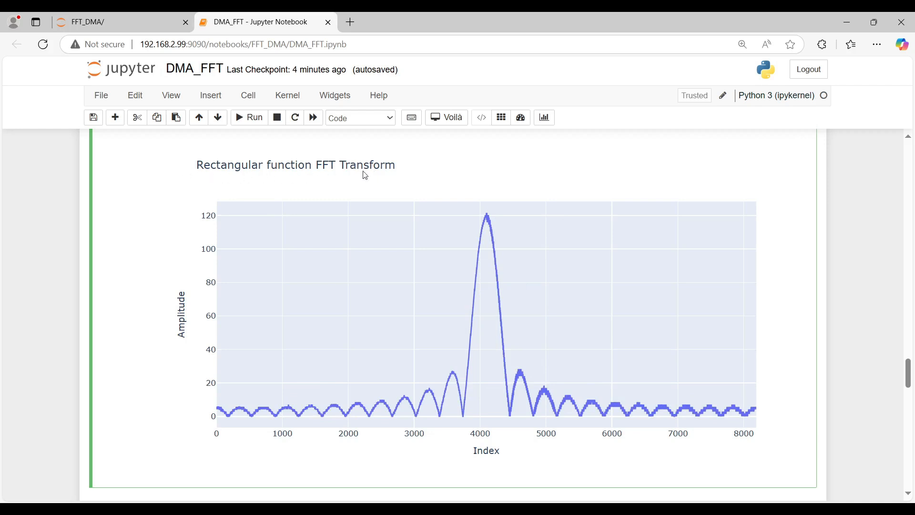
scroll("down", 3)
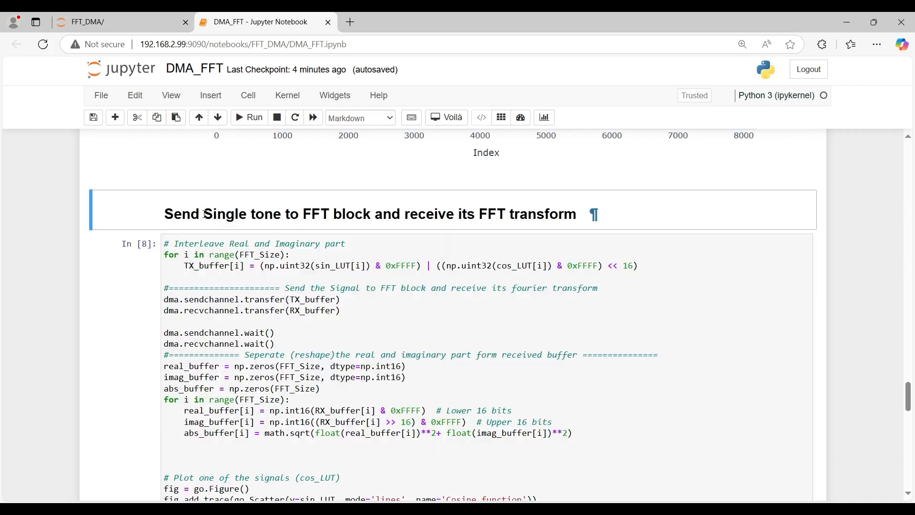
scroll("down", 3)
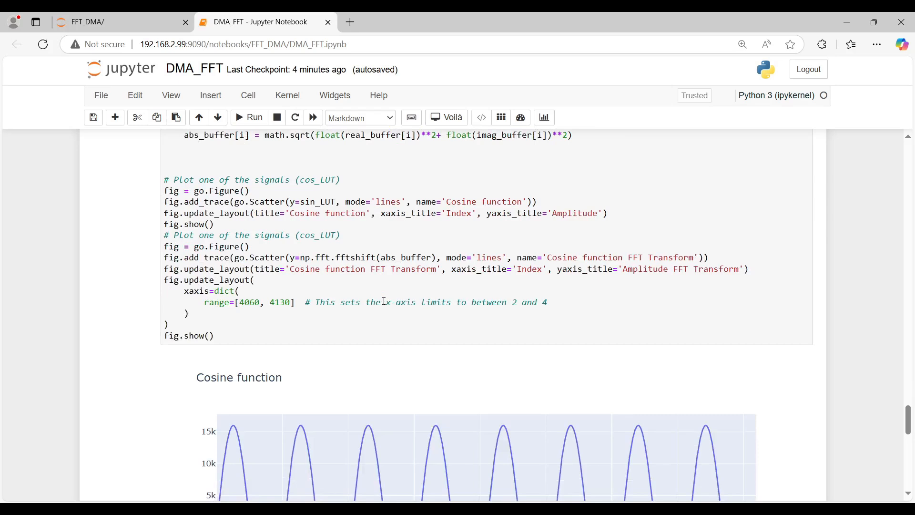
scroll("down", 3)
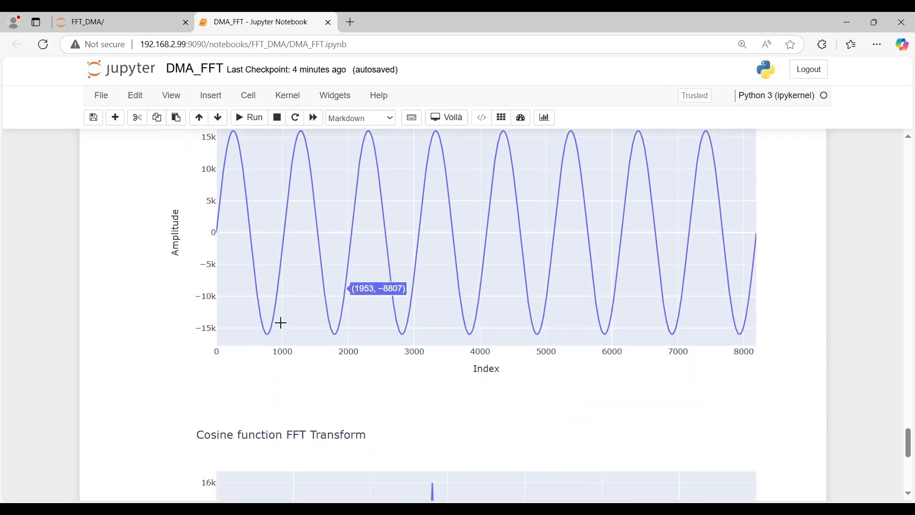